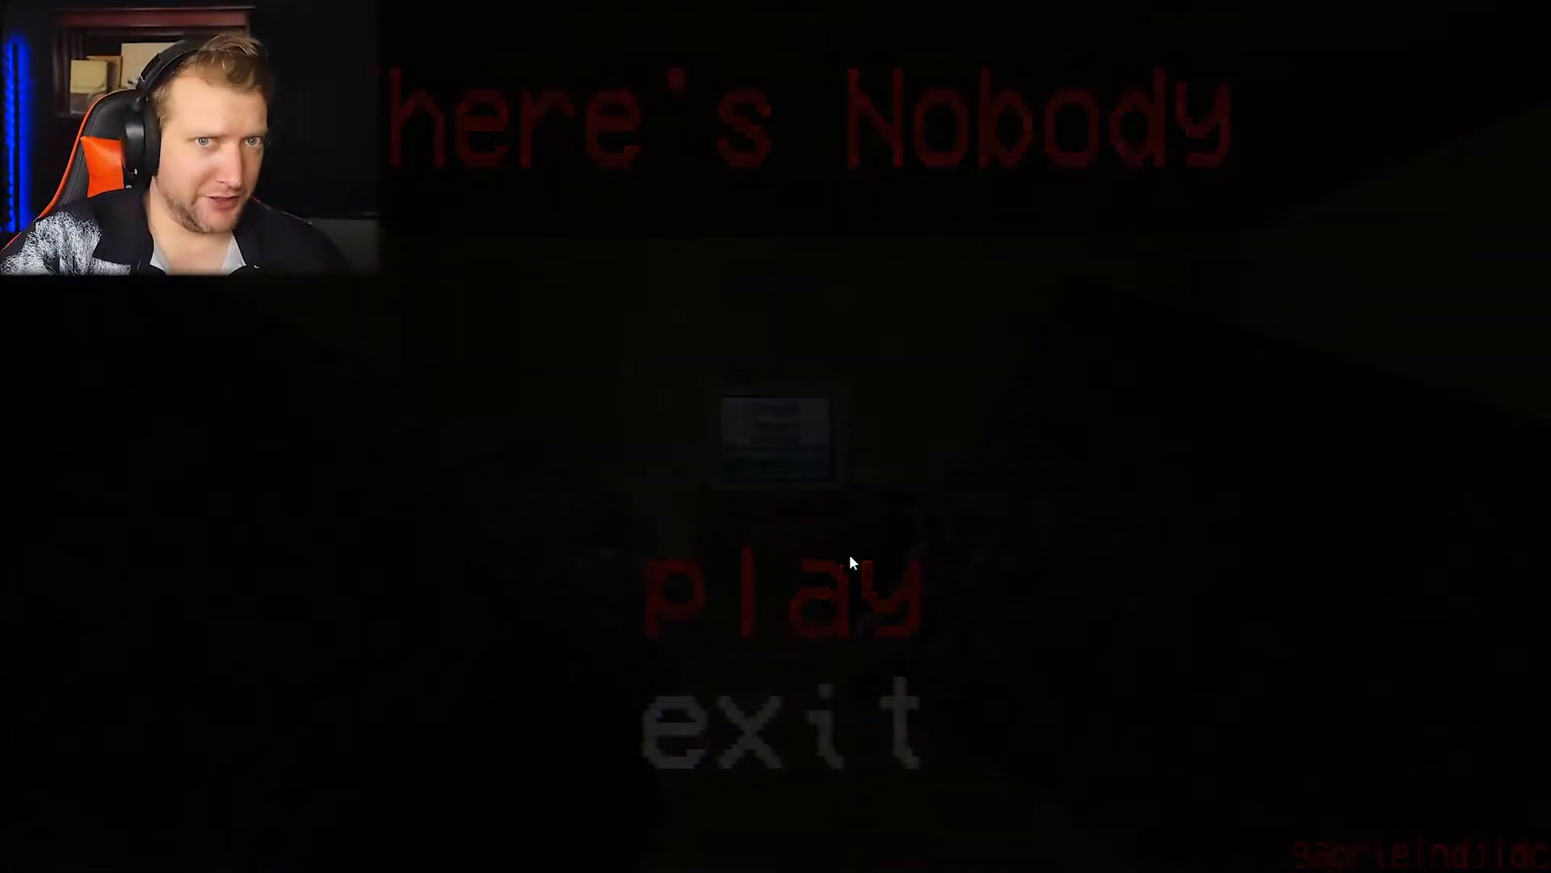
left_click(754, 583)
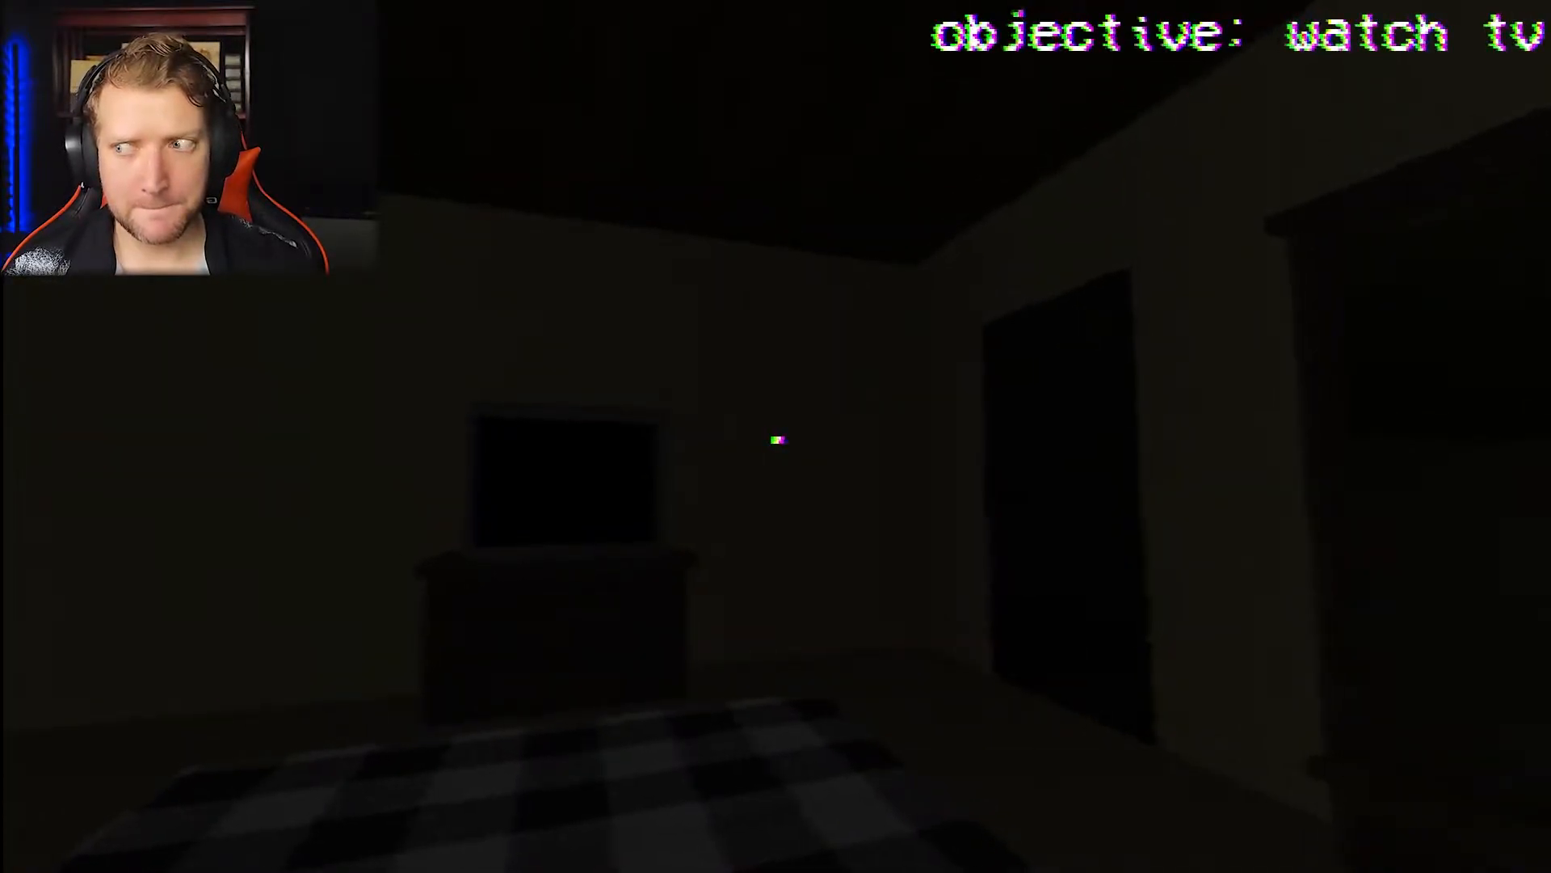
mouse_move(775, 440)
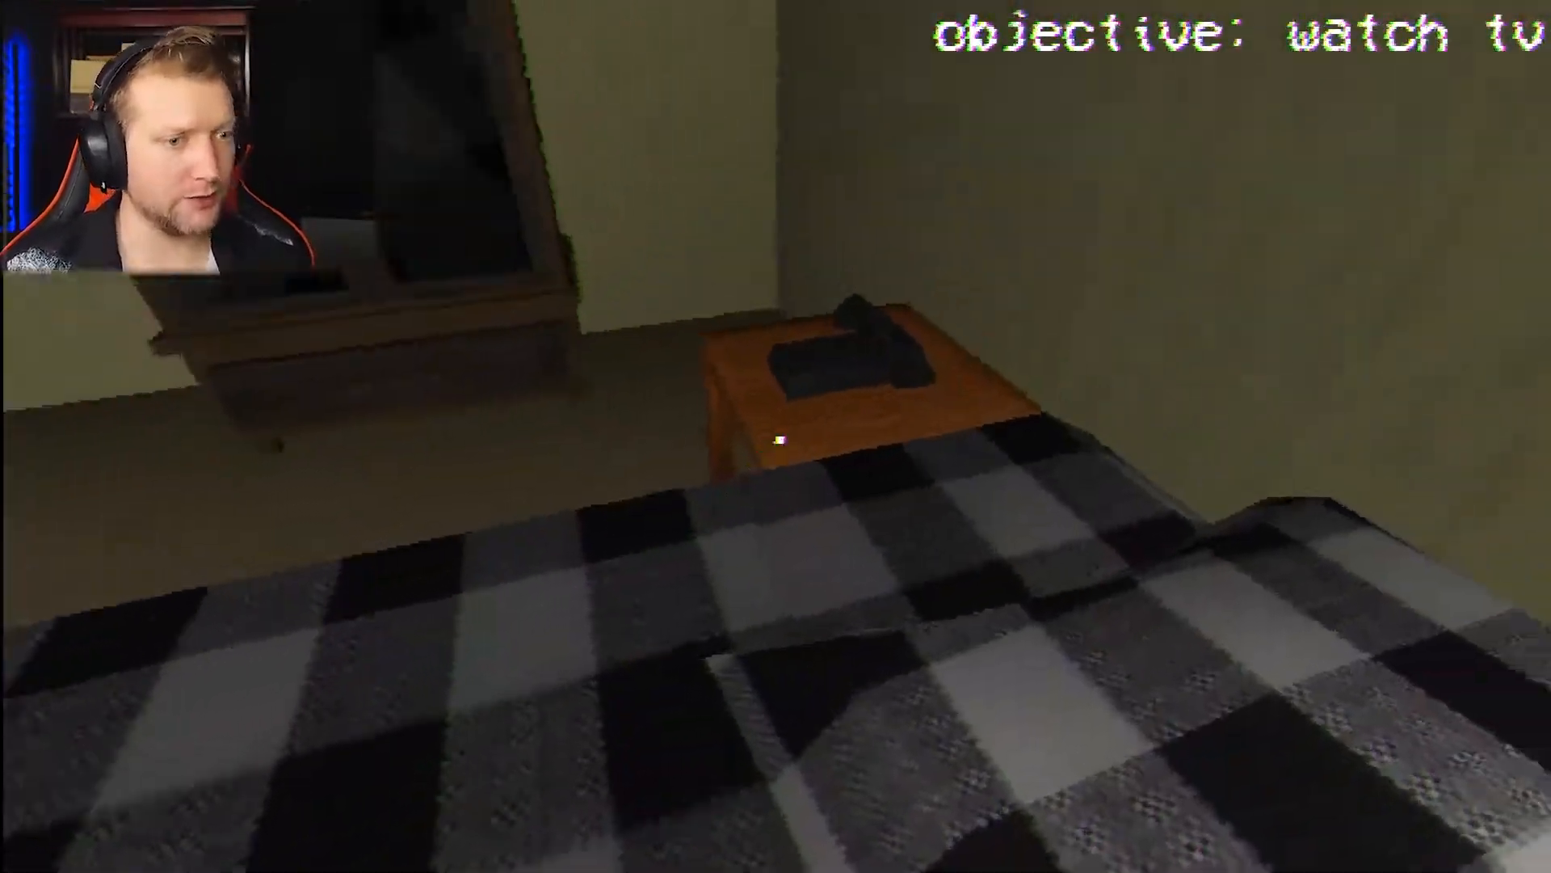
mouse_move(776, 436)
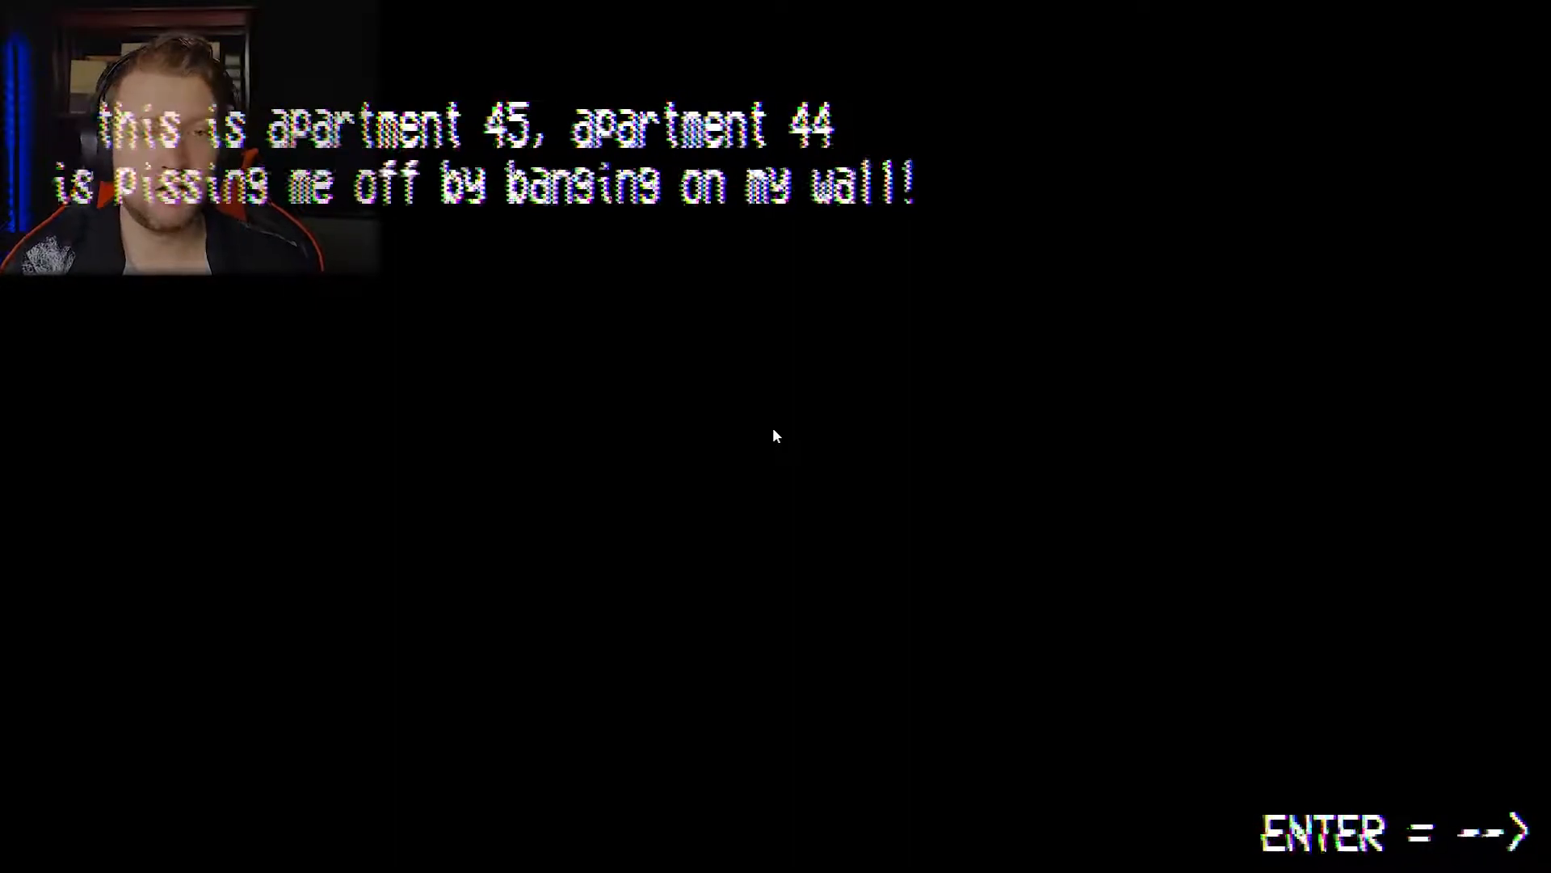
key("enter")
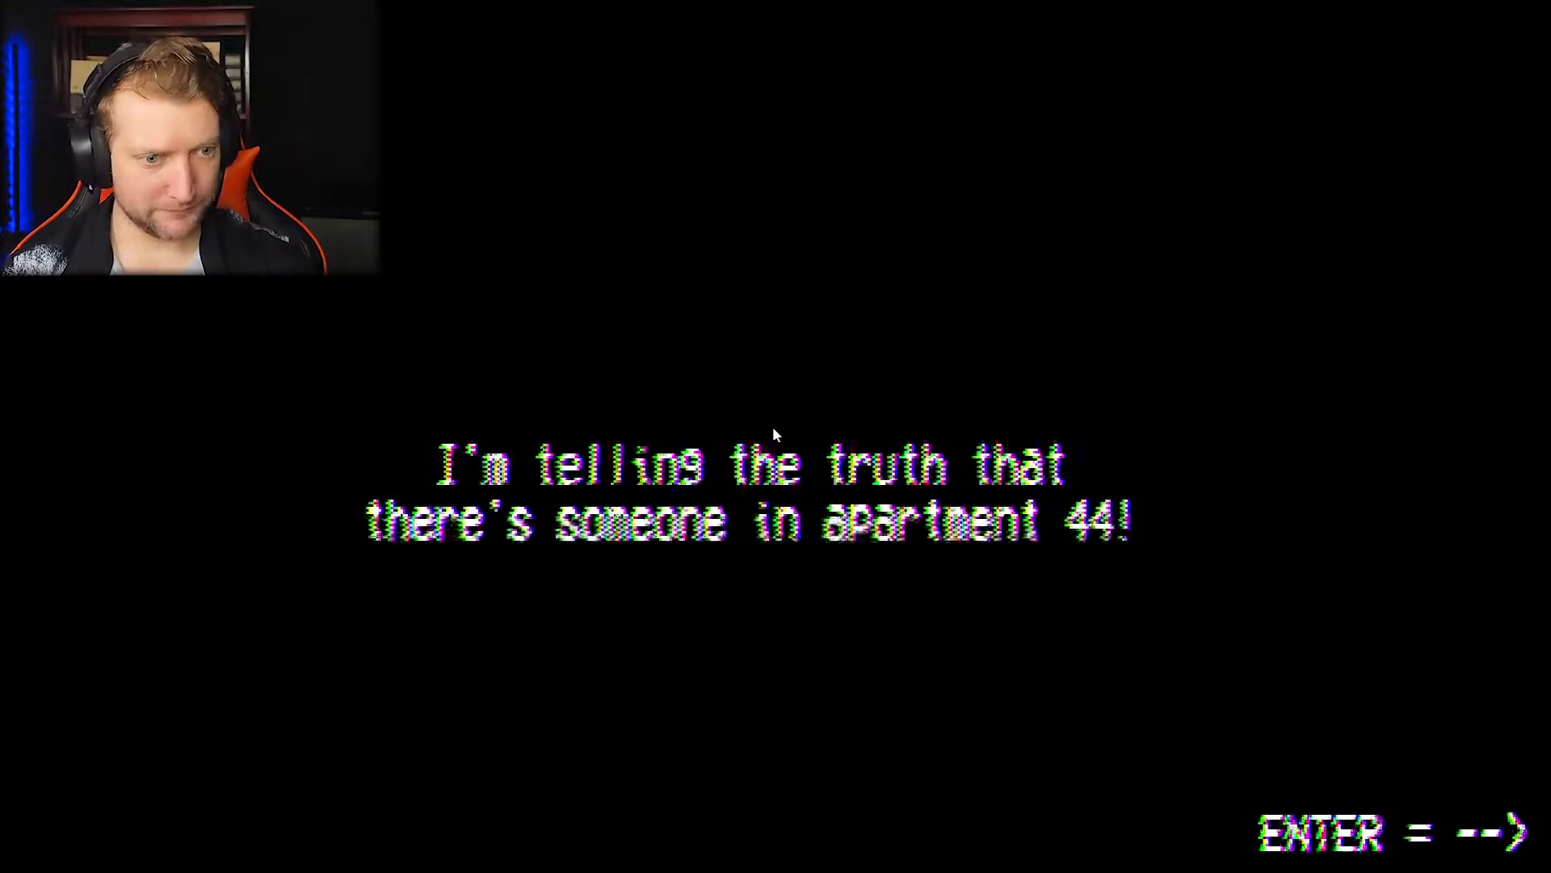
key("enter")
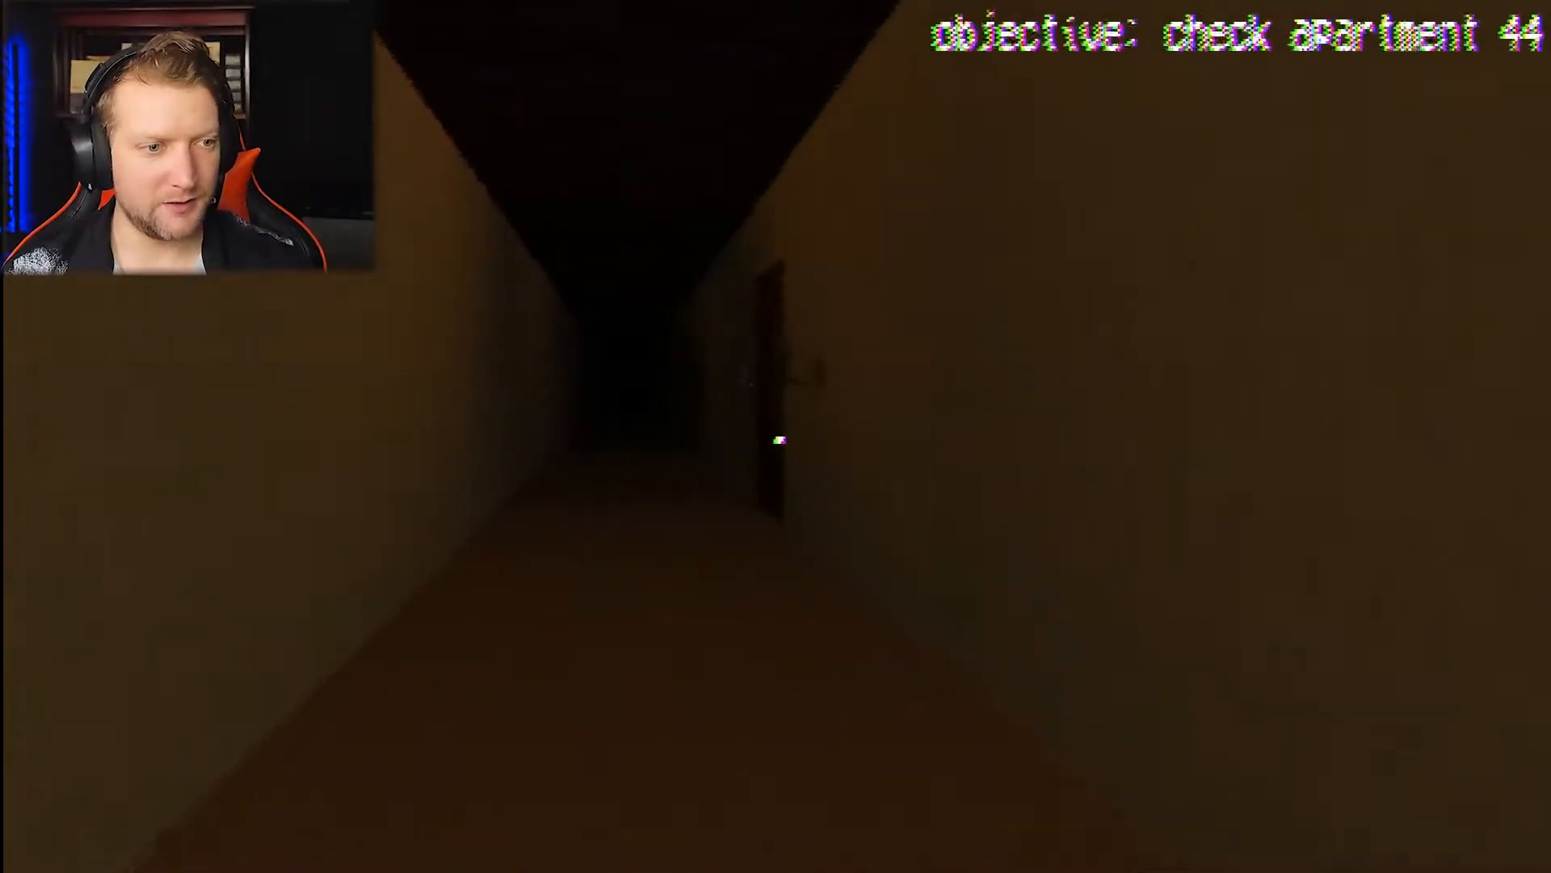
mouse_move(776, 436)
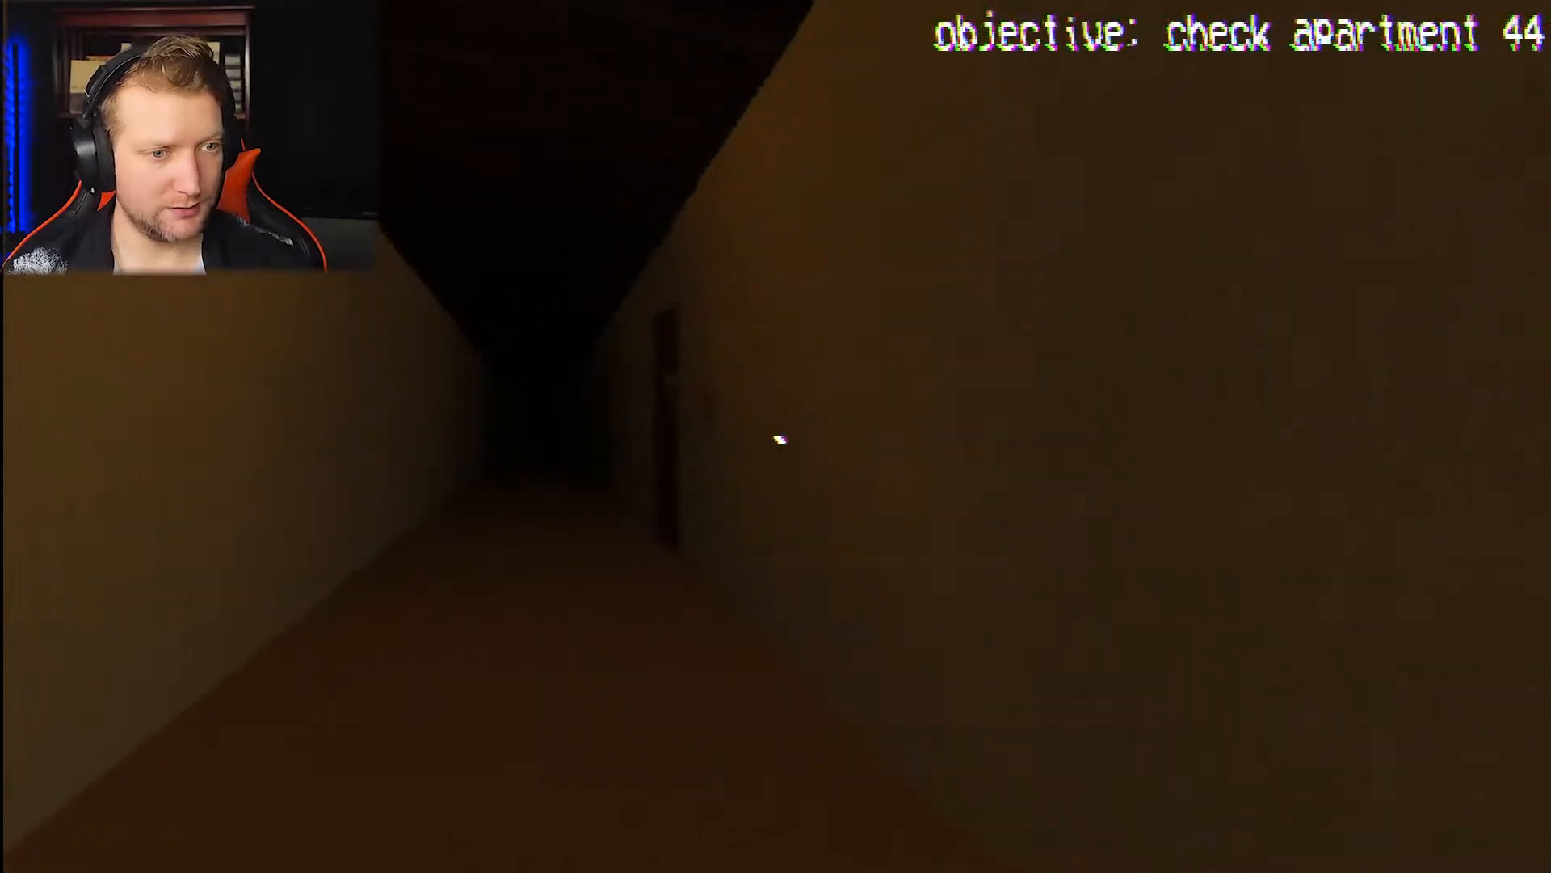
key("w")
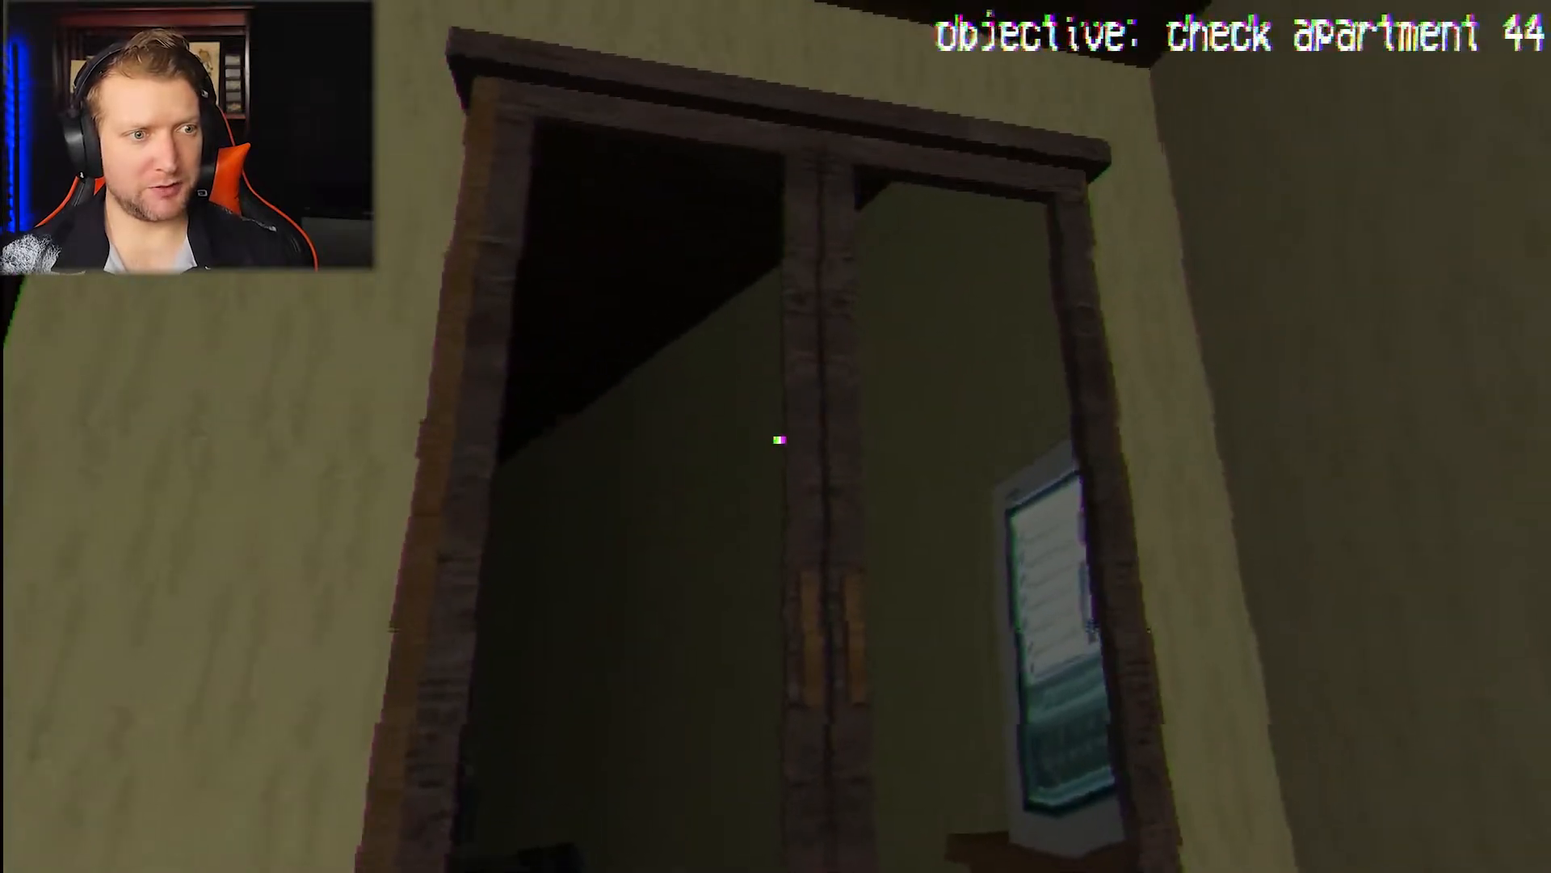
mouse_move(776, 441)
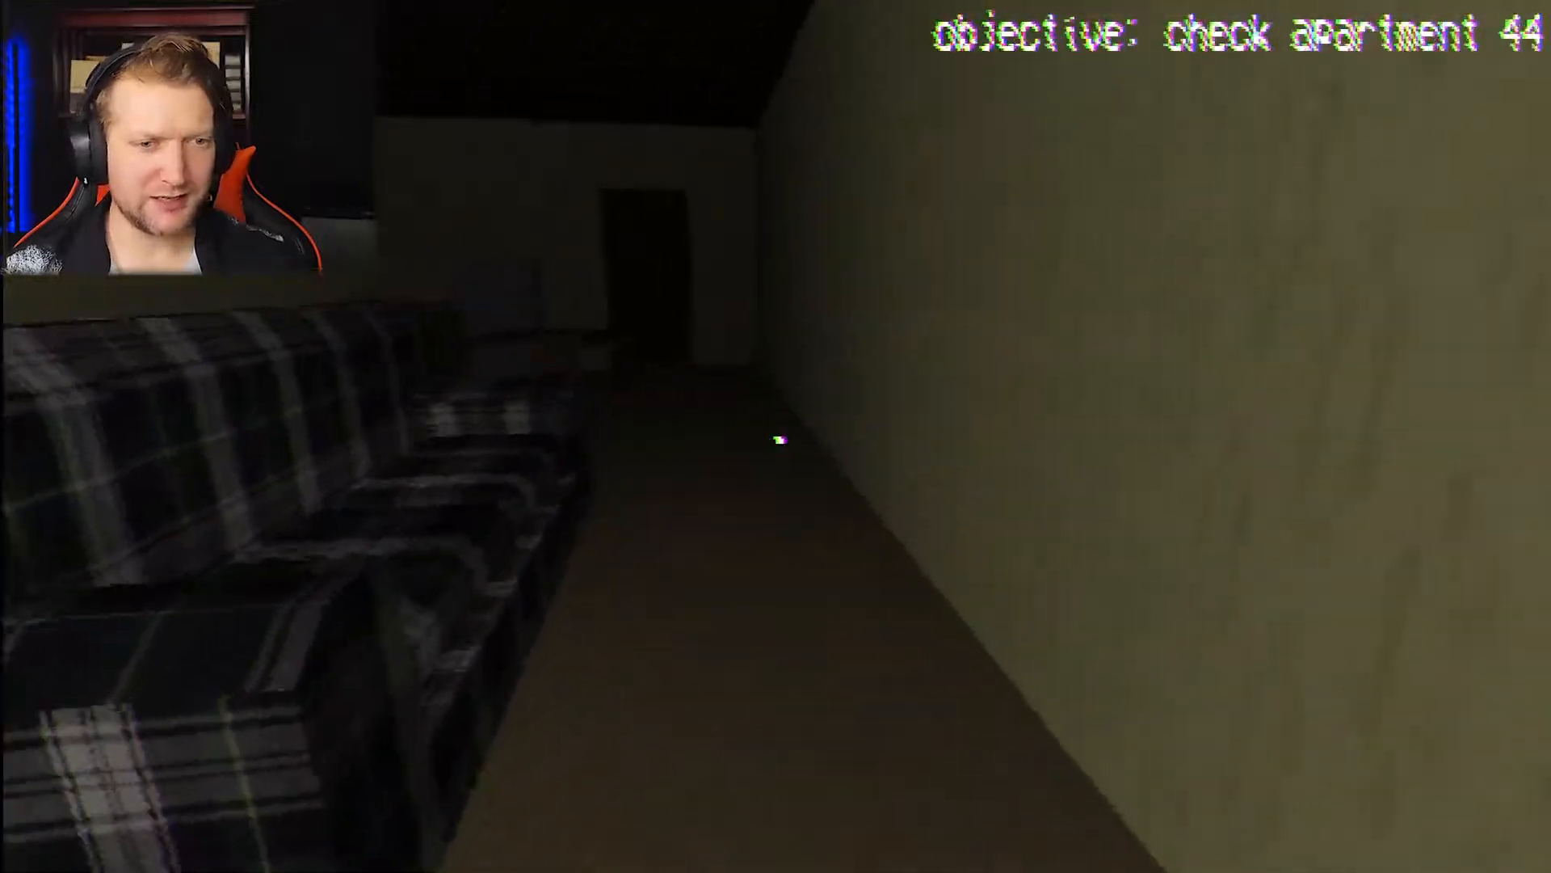
mouse_move(775, 439)
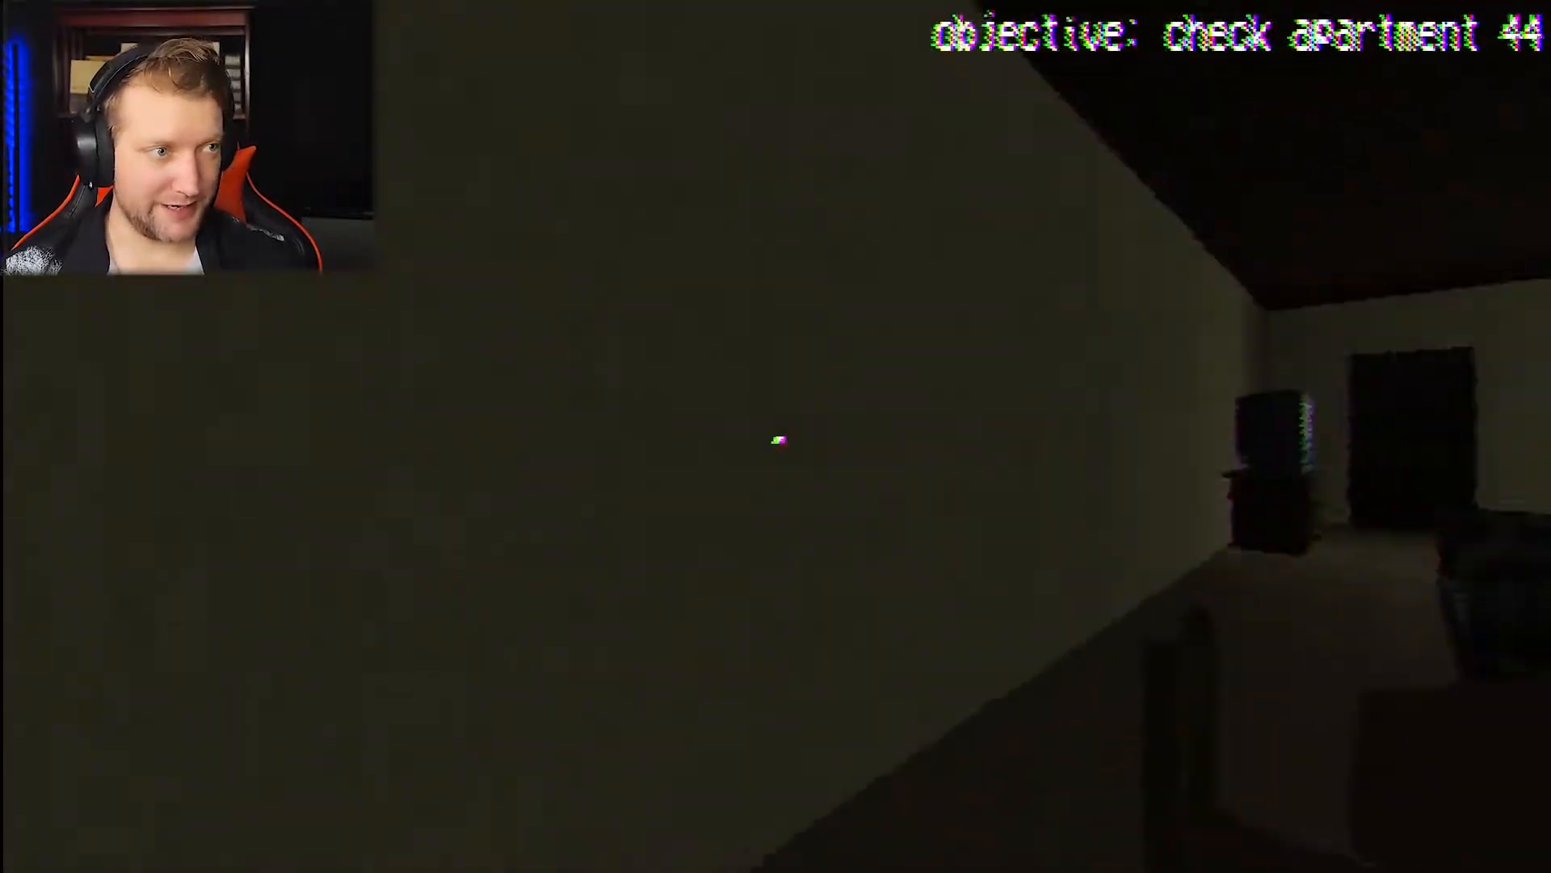
mouse_move(776, 440)
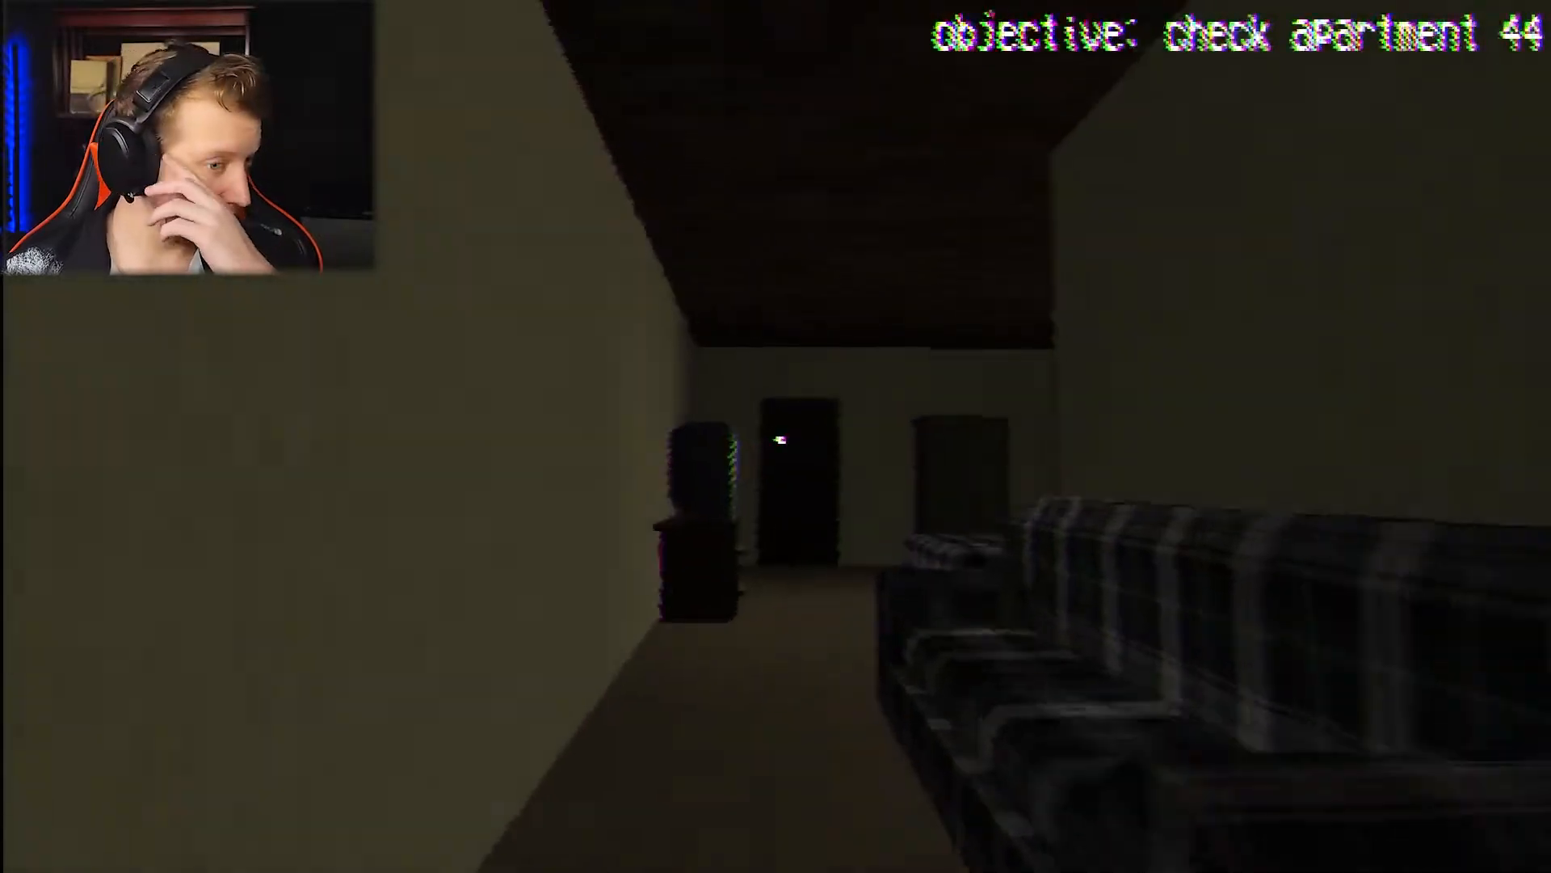